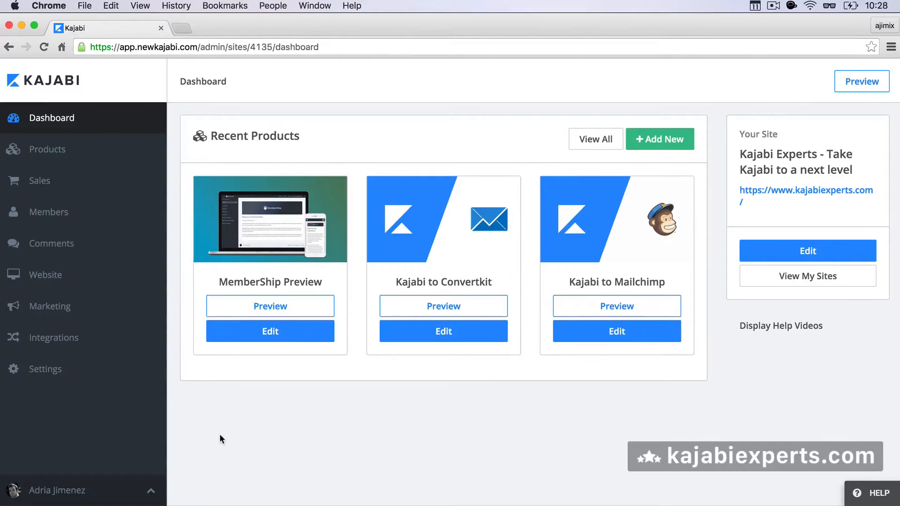
{"action": "mouse_move", "coordinate": [149, 490]}
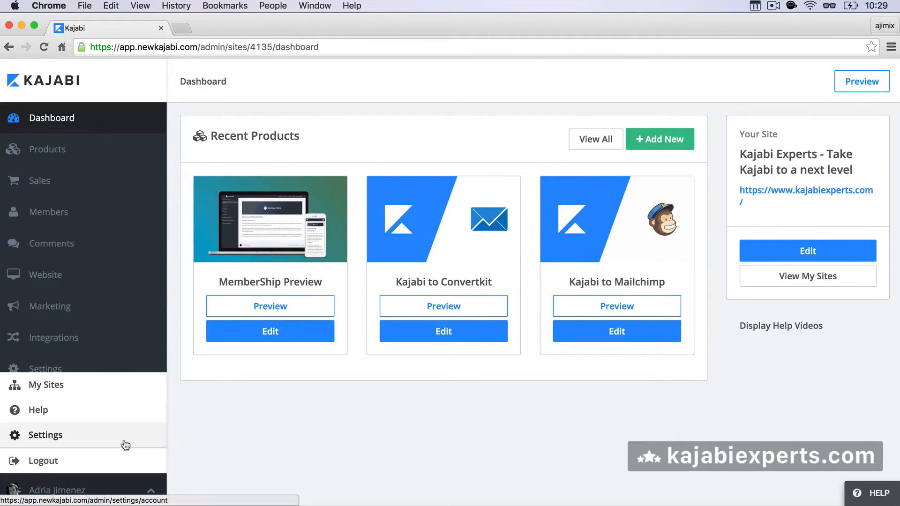
Open Settings from the profile menu to show the account details form
{"action": "left_click", "coordinate": [46, 435]}
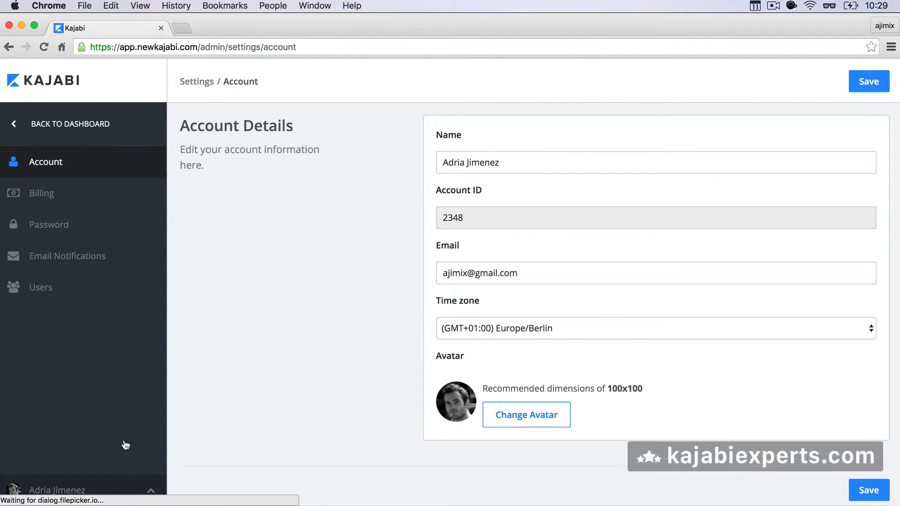
{"action": "mouse_move", "coordinate": [64, 297]}
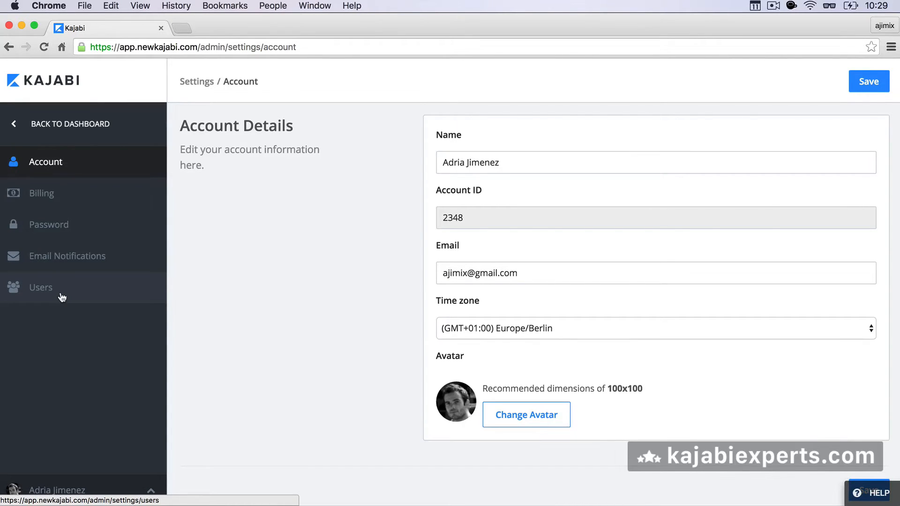
Go to Users in the settings sidebar, which lists no users yet
{"action": "left_click", "coordinate": [40, 287]}
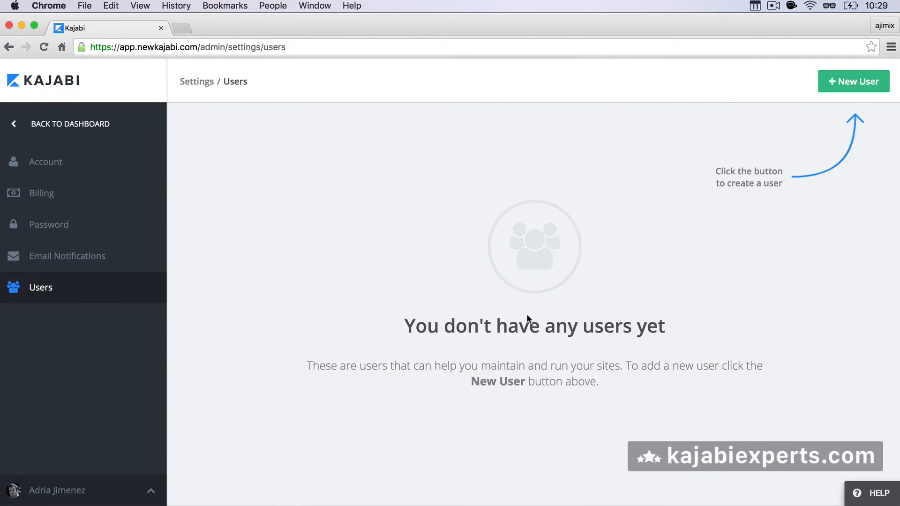
{"action": "mouse_move", "coordinate": [518, 298]}
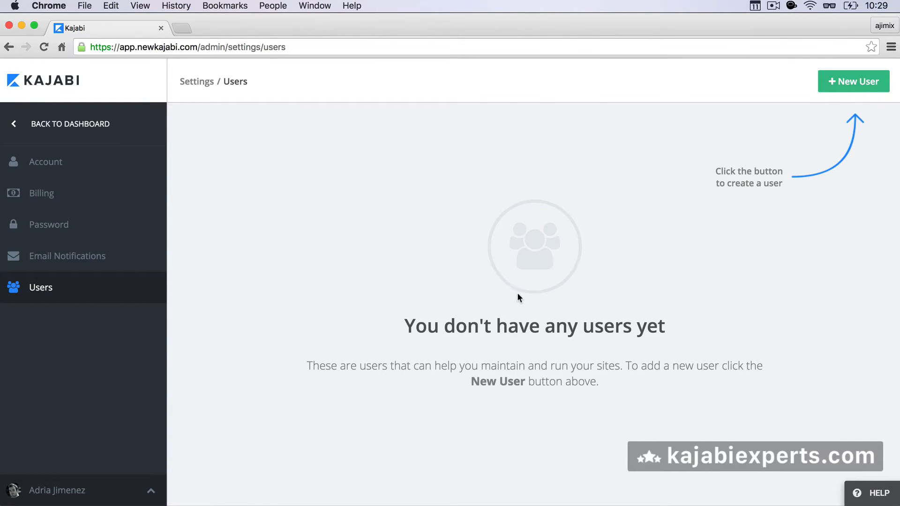
{"action": "mouse_move", "coordinate": [528, 298]}
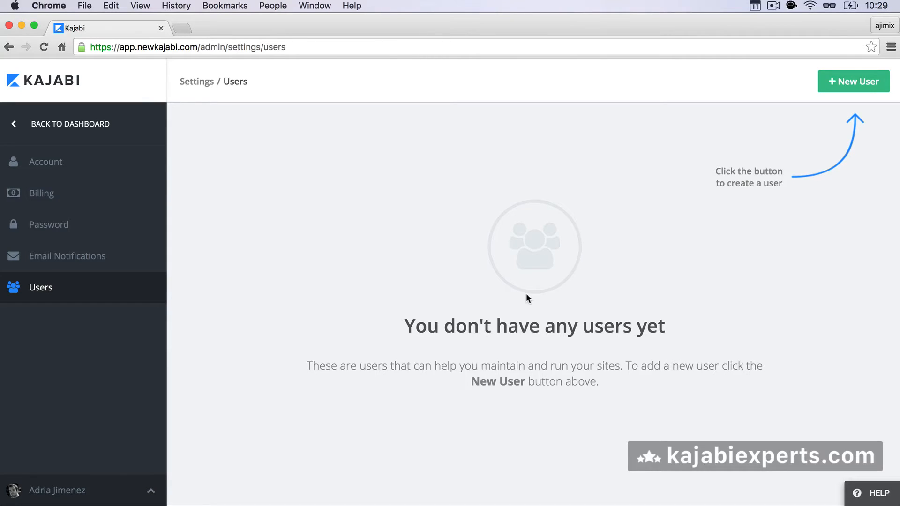
{"action": "mouse_move", "coordinate": [642, 248]}
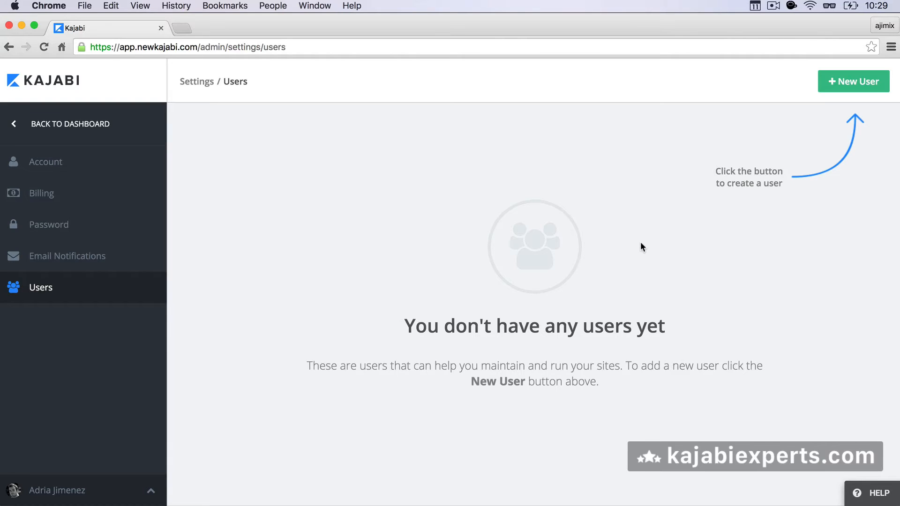
{"action": "mouse_move", "coordinate": [704, 186]}
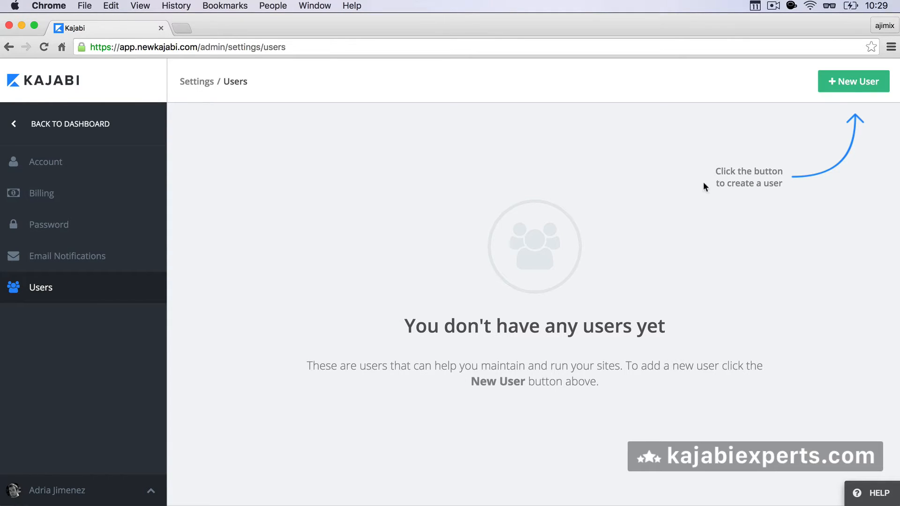
Open the + New User form and scroll through its name, email, password and site-access fields
{"action": "left_click", "coordinate": [854, 81]}
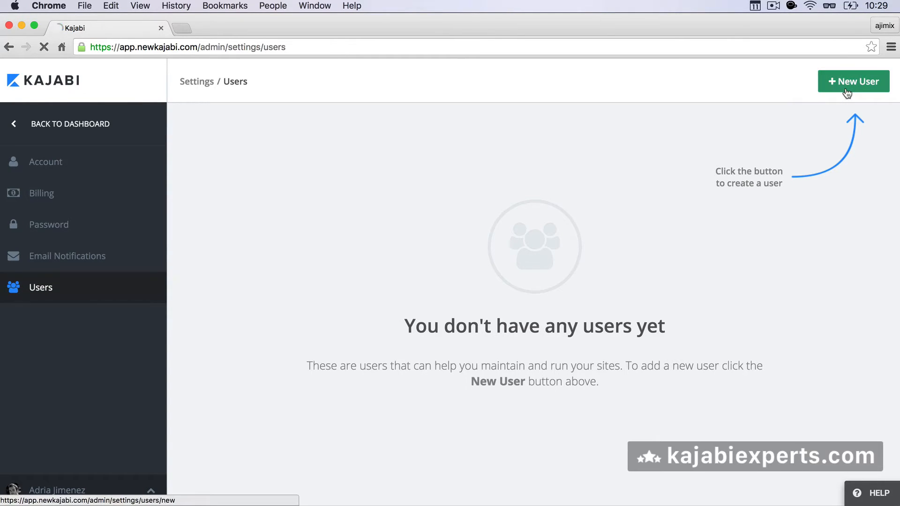
{"action": "left_click", "coordinate": [854, 81]}
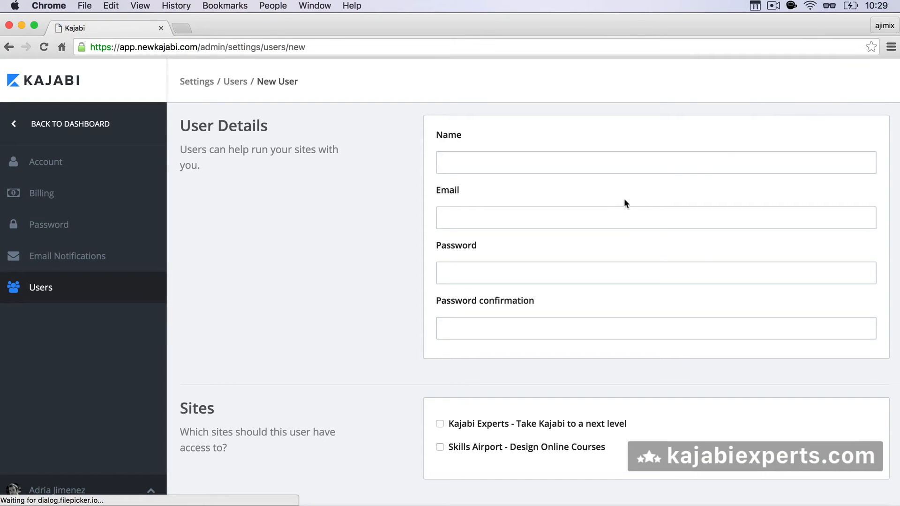
{"action": "left_click", "coordinate": [472, 162]}
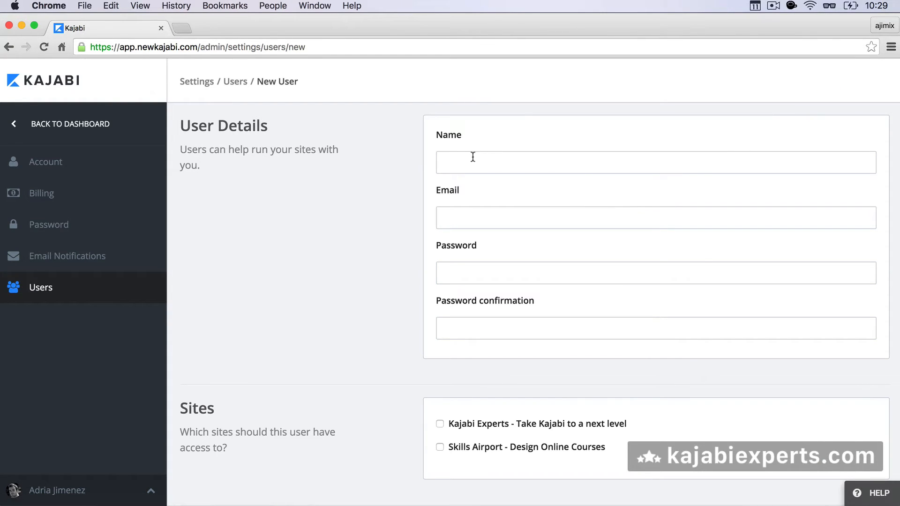
{"action": "mouse_move", "coordinate": [379, 309]}
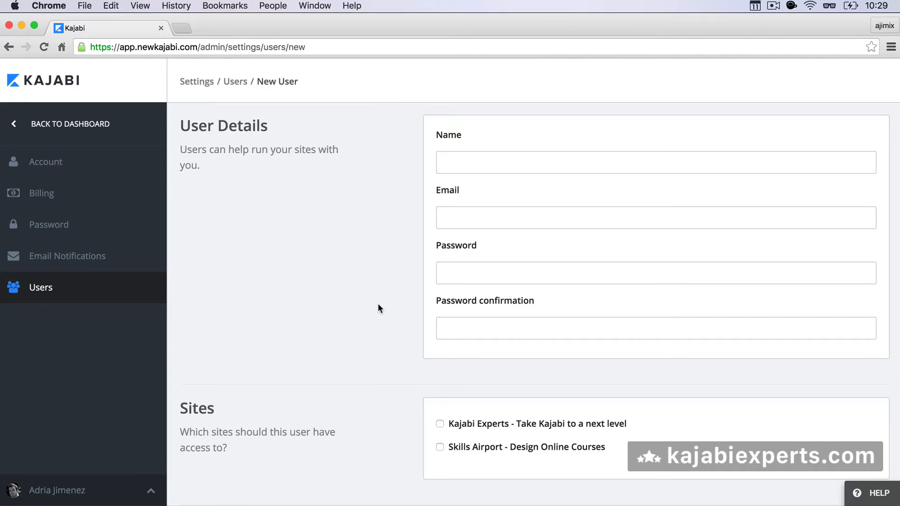
{"action": "scroll", "scroll_direction": "down", "scroll_amount": 3}
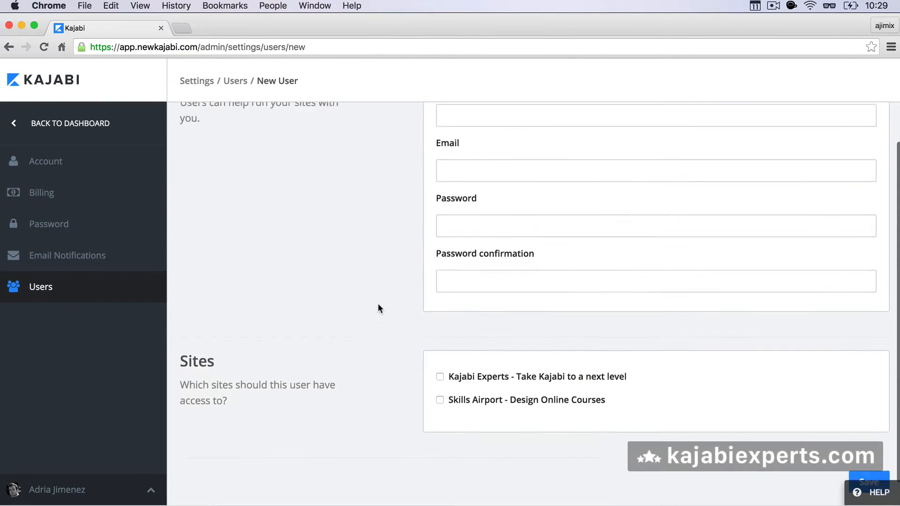
{"action": "scroll", "scroll_direction": "up", "scroll_amount": 3}
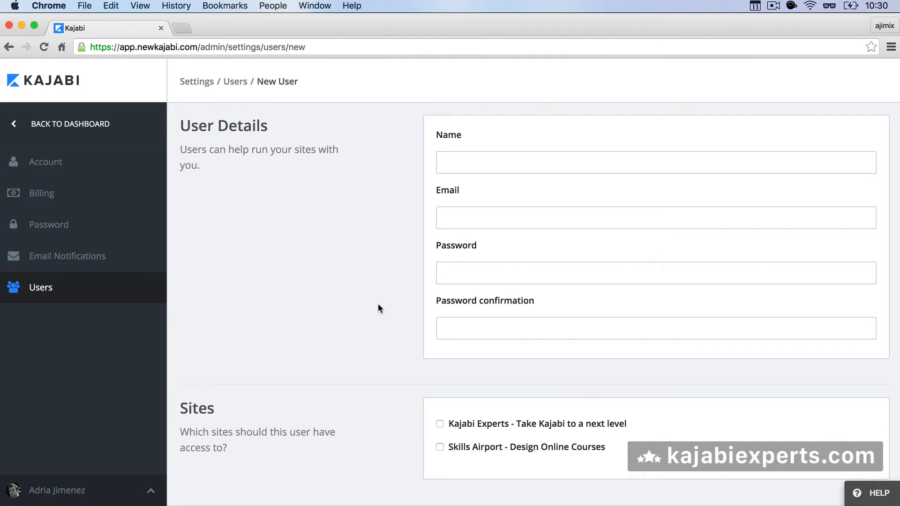
{"action": "mouse_move", "coordinate": [416, 226]}
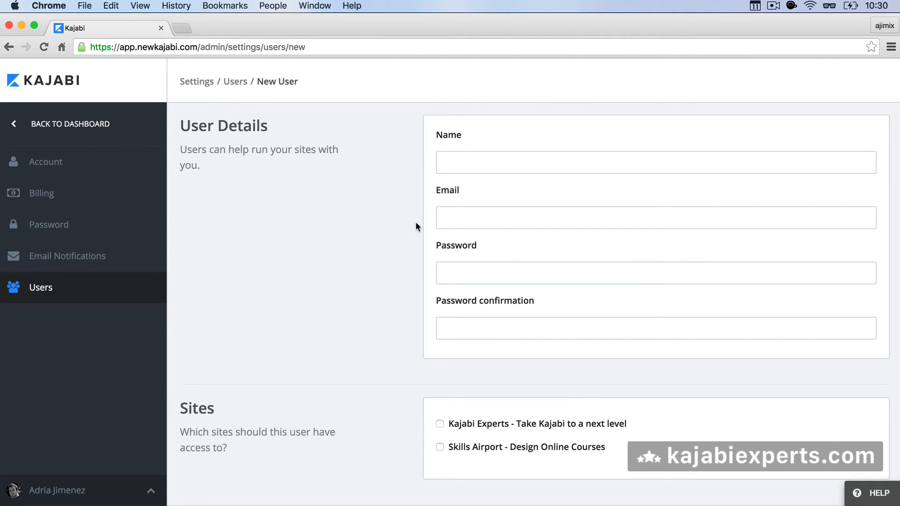
{"action": "mouse_move", "coordinate": [388, 248]}
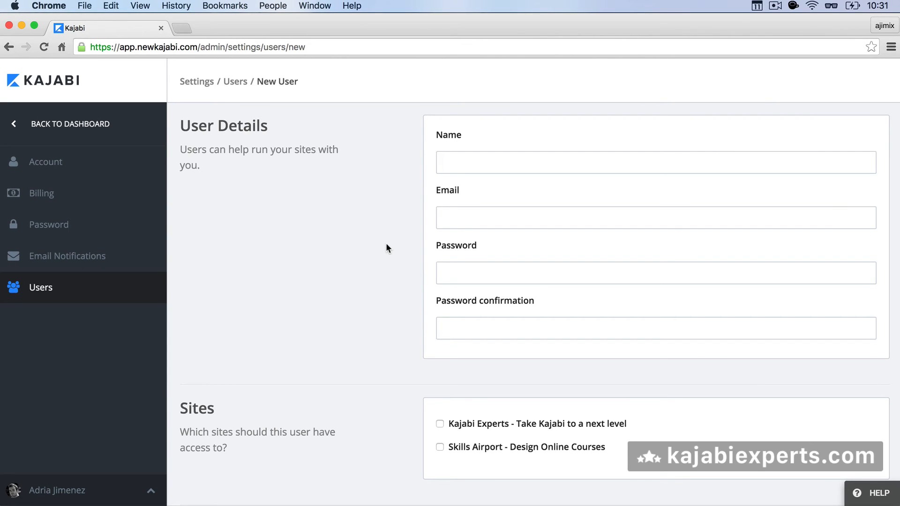
{"action": "scroll", "scroll_direction": "down", "scroll_amount": 3}
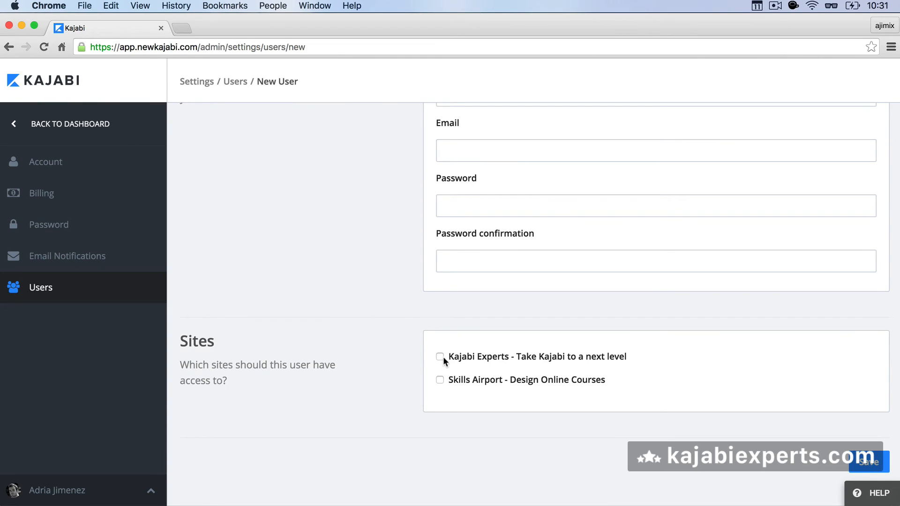
{"action": "mouse_move", "coordinate": [435, 421]}
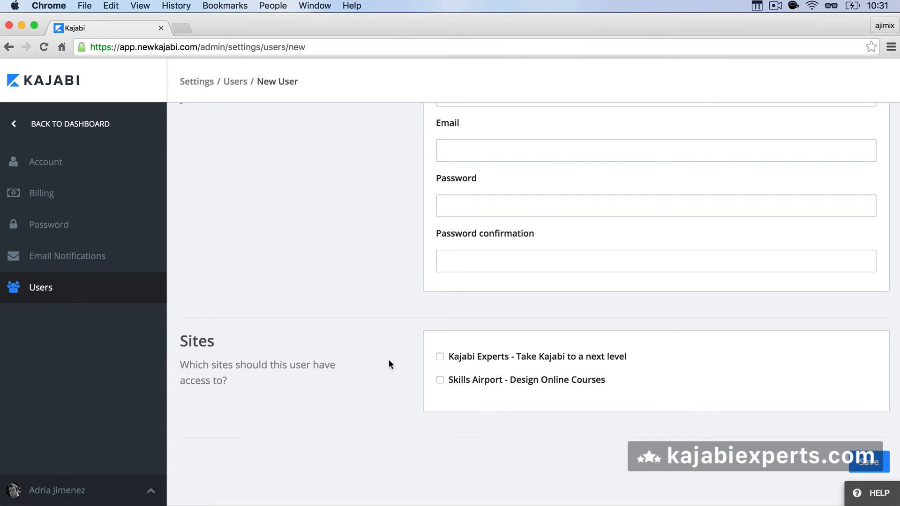
{"action": "mouse_move", "coordinate": [403, 356]}
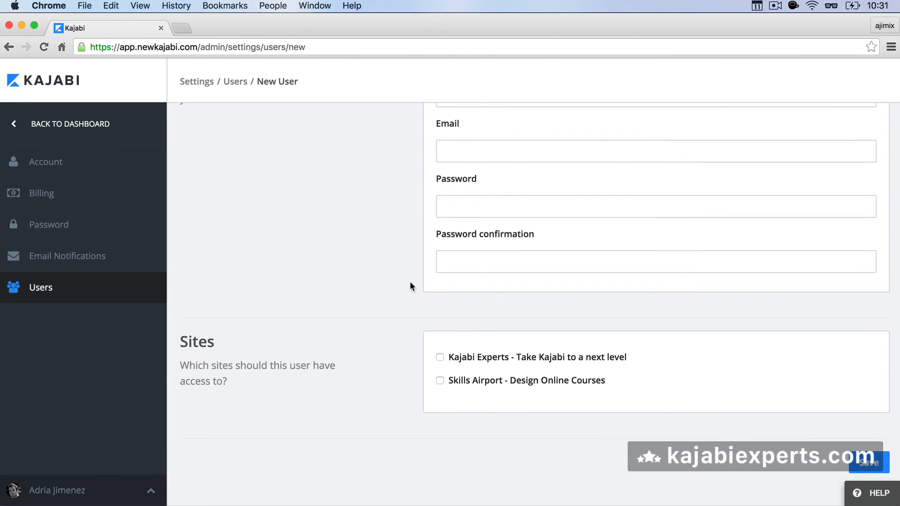
{"action": "scroll", "scroll_direction": "up", "scroll_amount": 3}
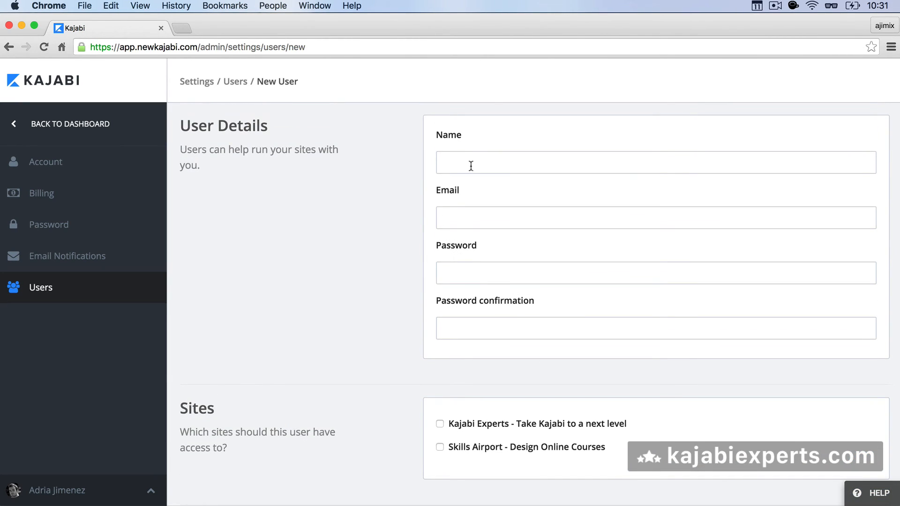
{"action": "scroll", "scroll_direction": "down", "scroll_amount": 3}
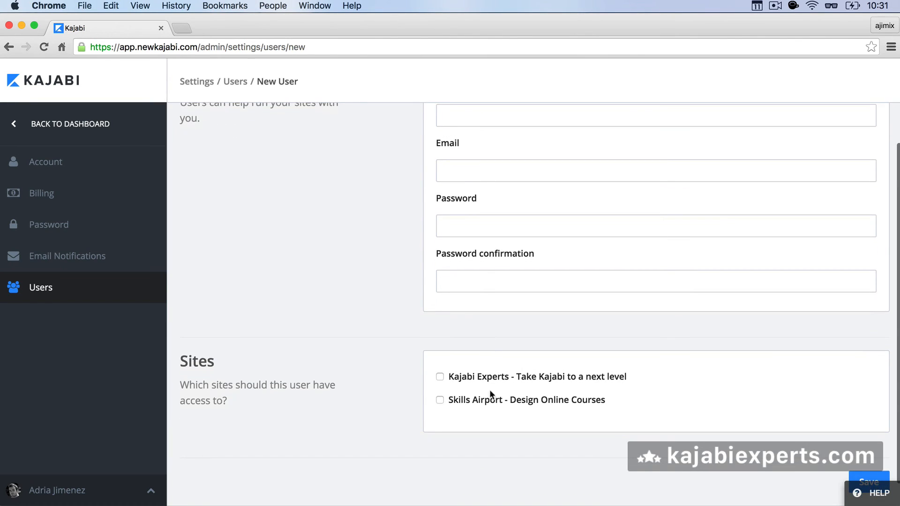
{"action": "mouse_move", "coordinate": [682, 359]}
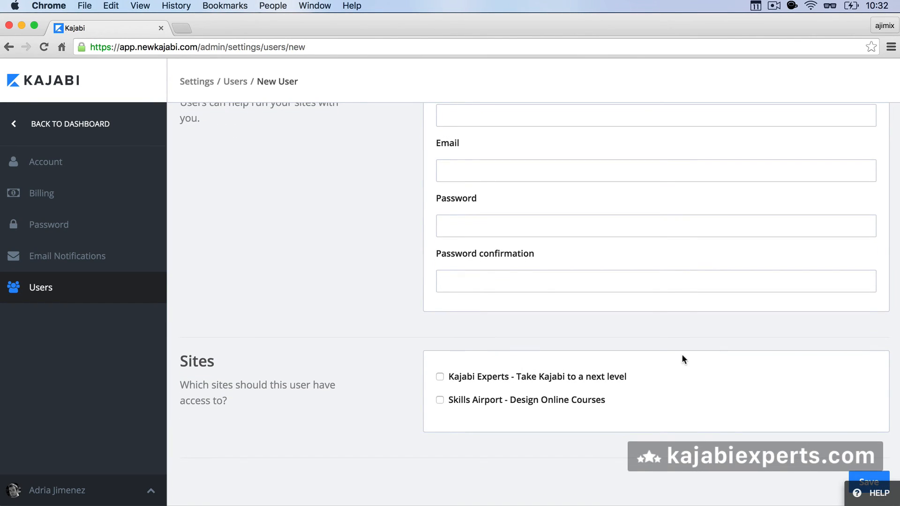